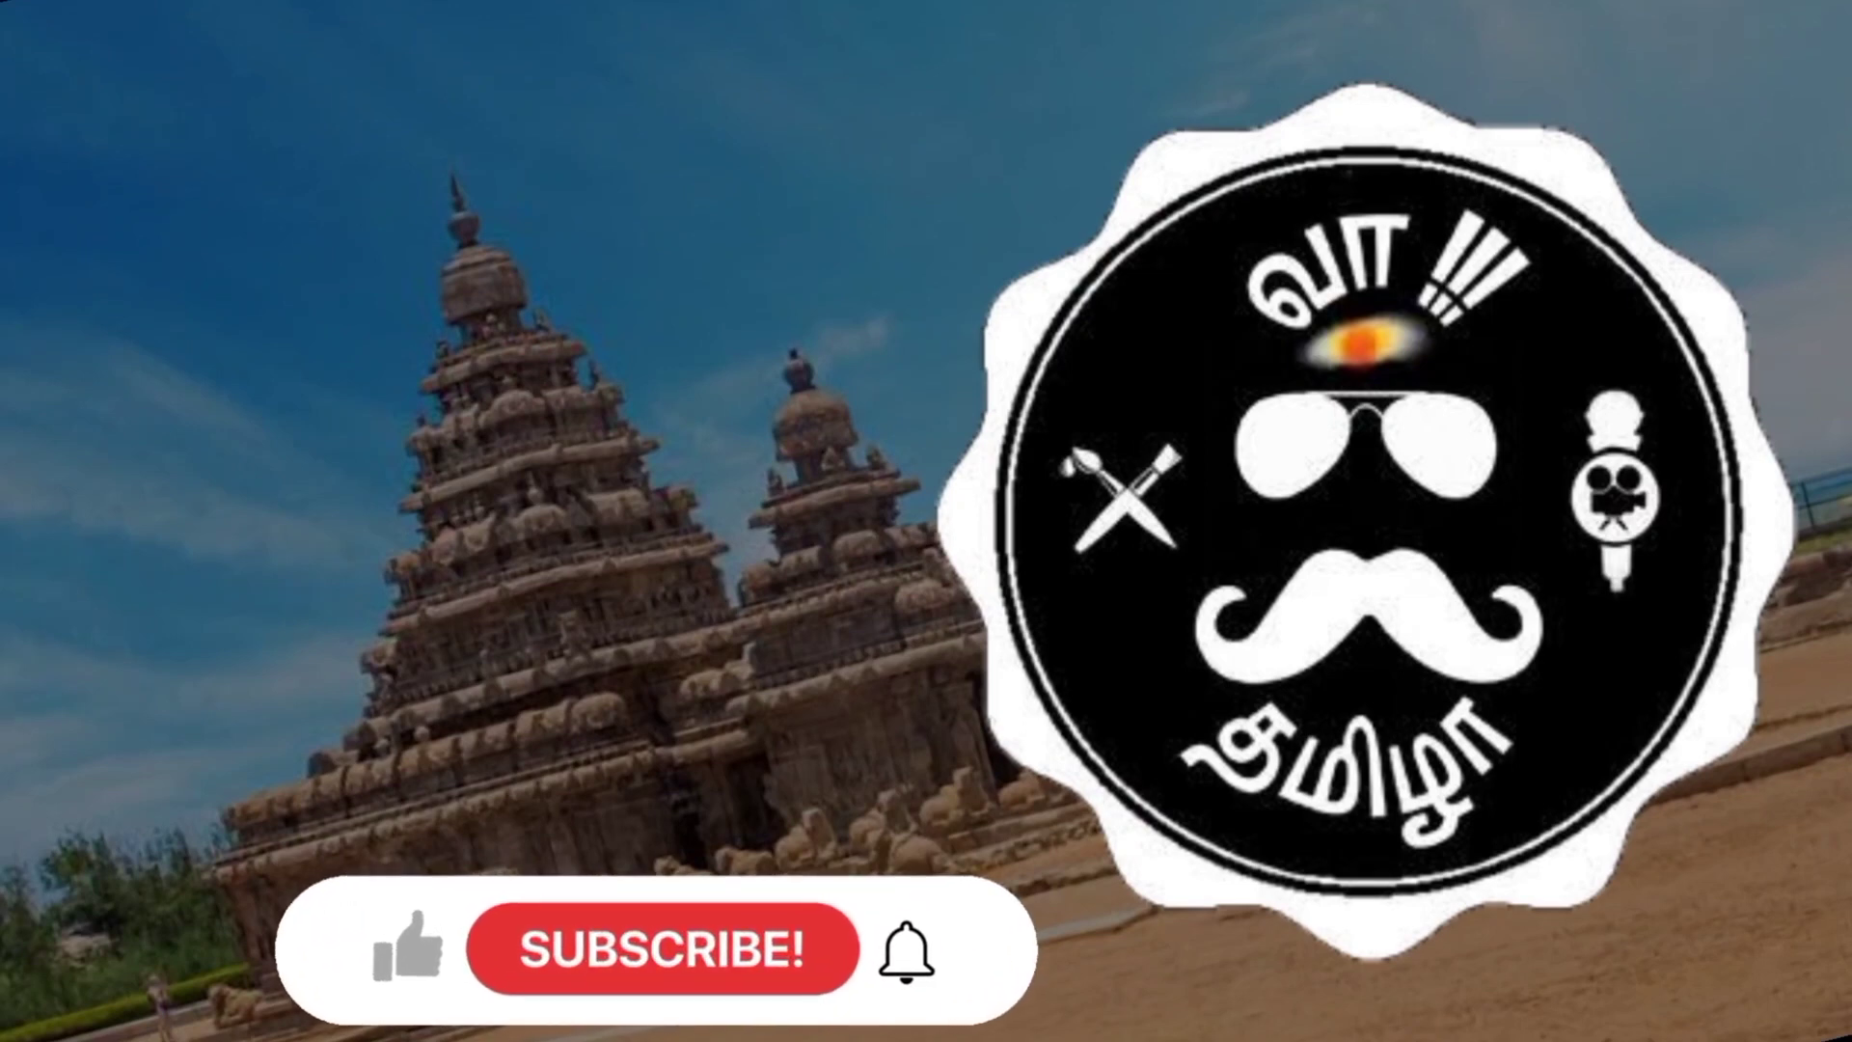
- Subscribe to the bus gaming channel and set its notifications to All
{"action": "left_click", "coordinate": [398, 947]}
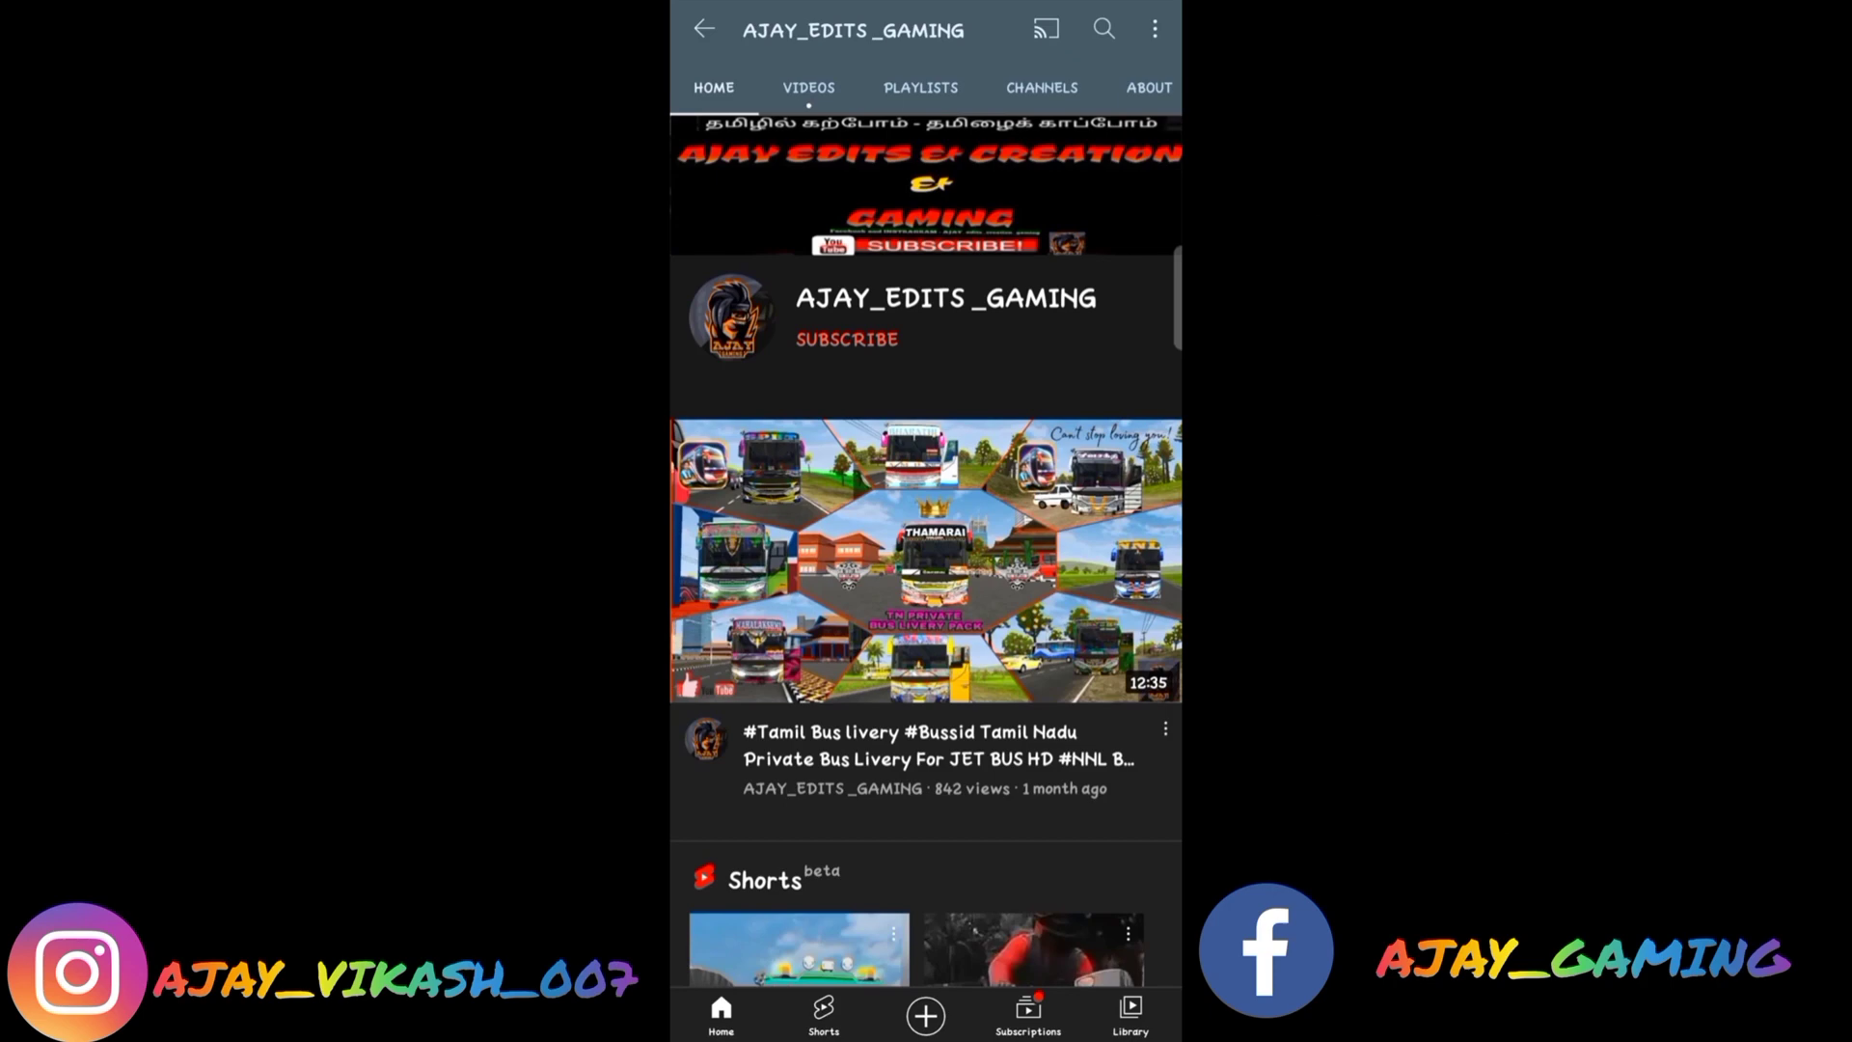
{"action": "left_click", "coordinate": [845, 339]}
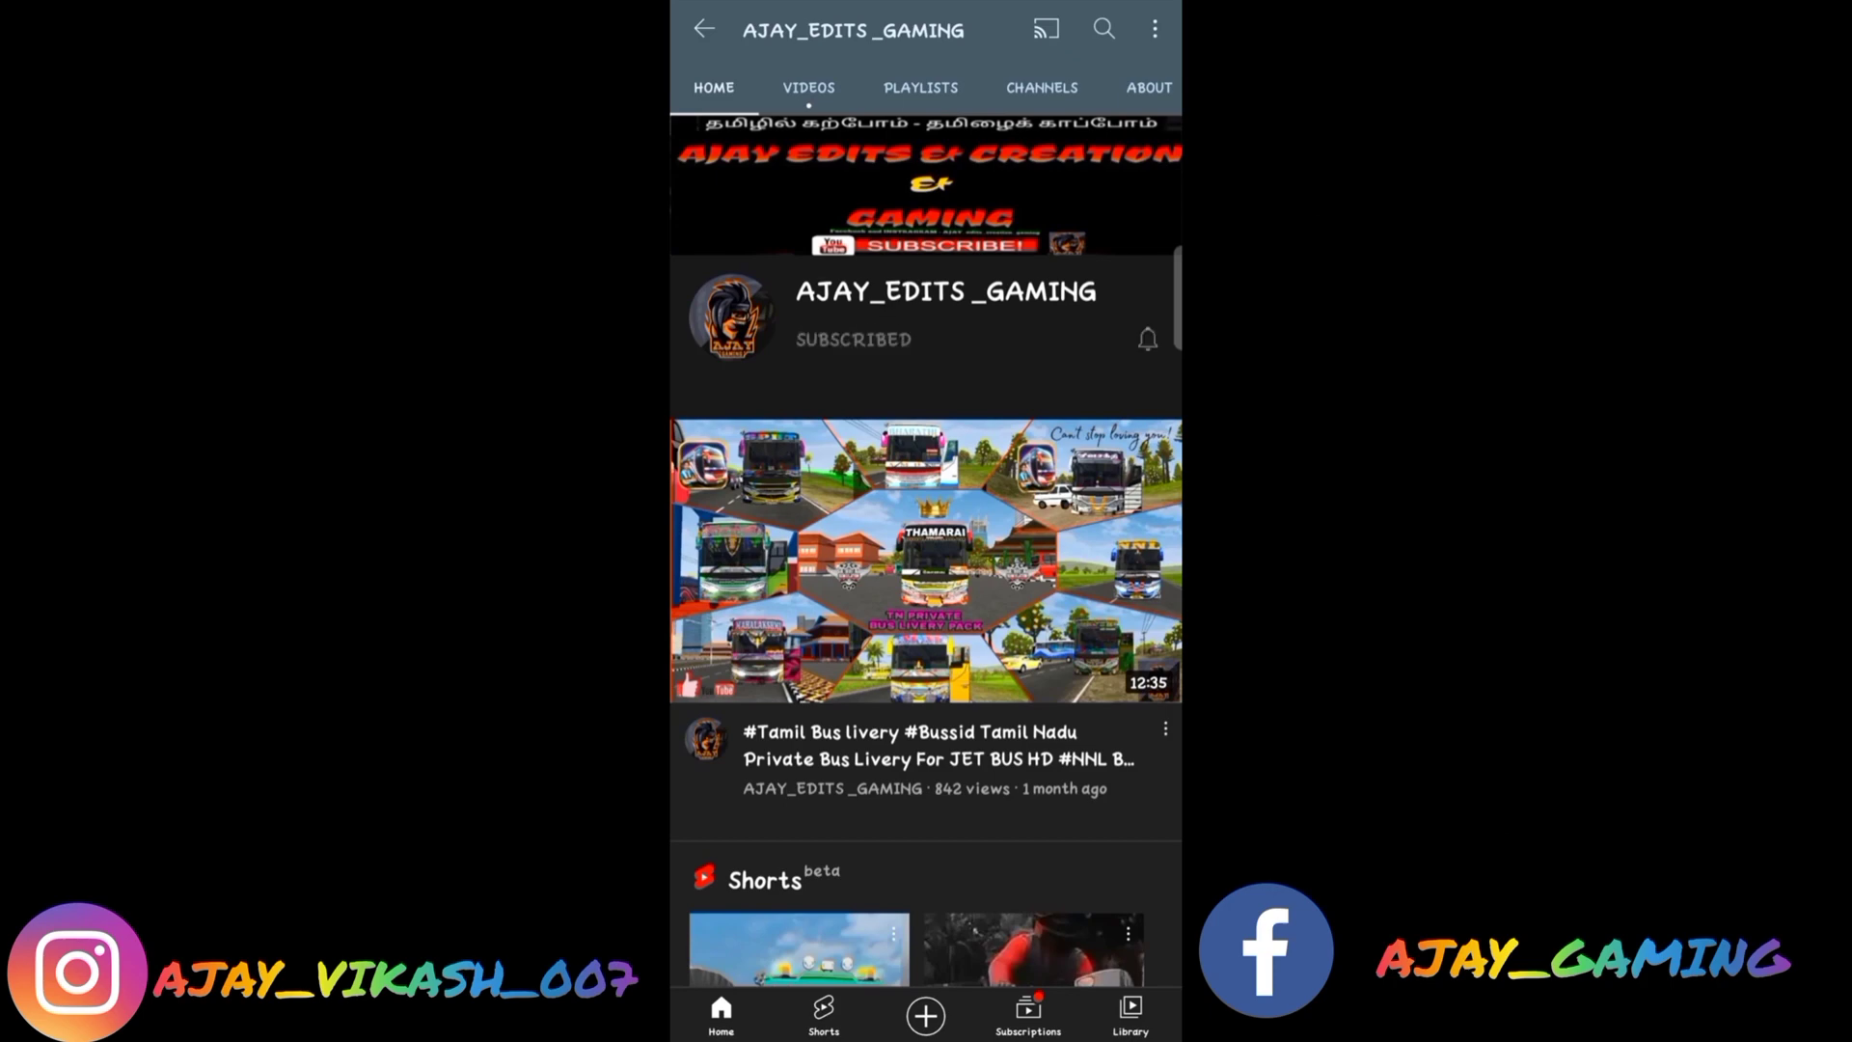
{"action": "left_click", "coordinate": [1146, 340]}
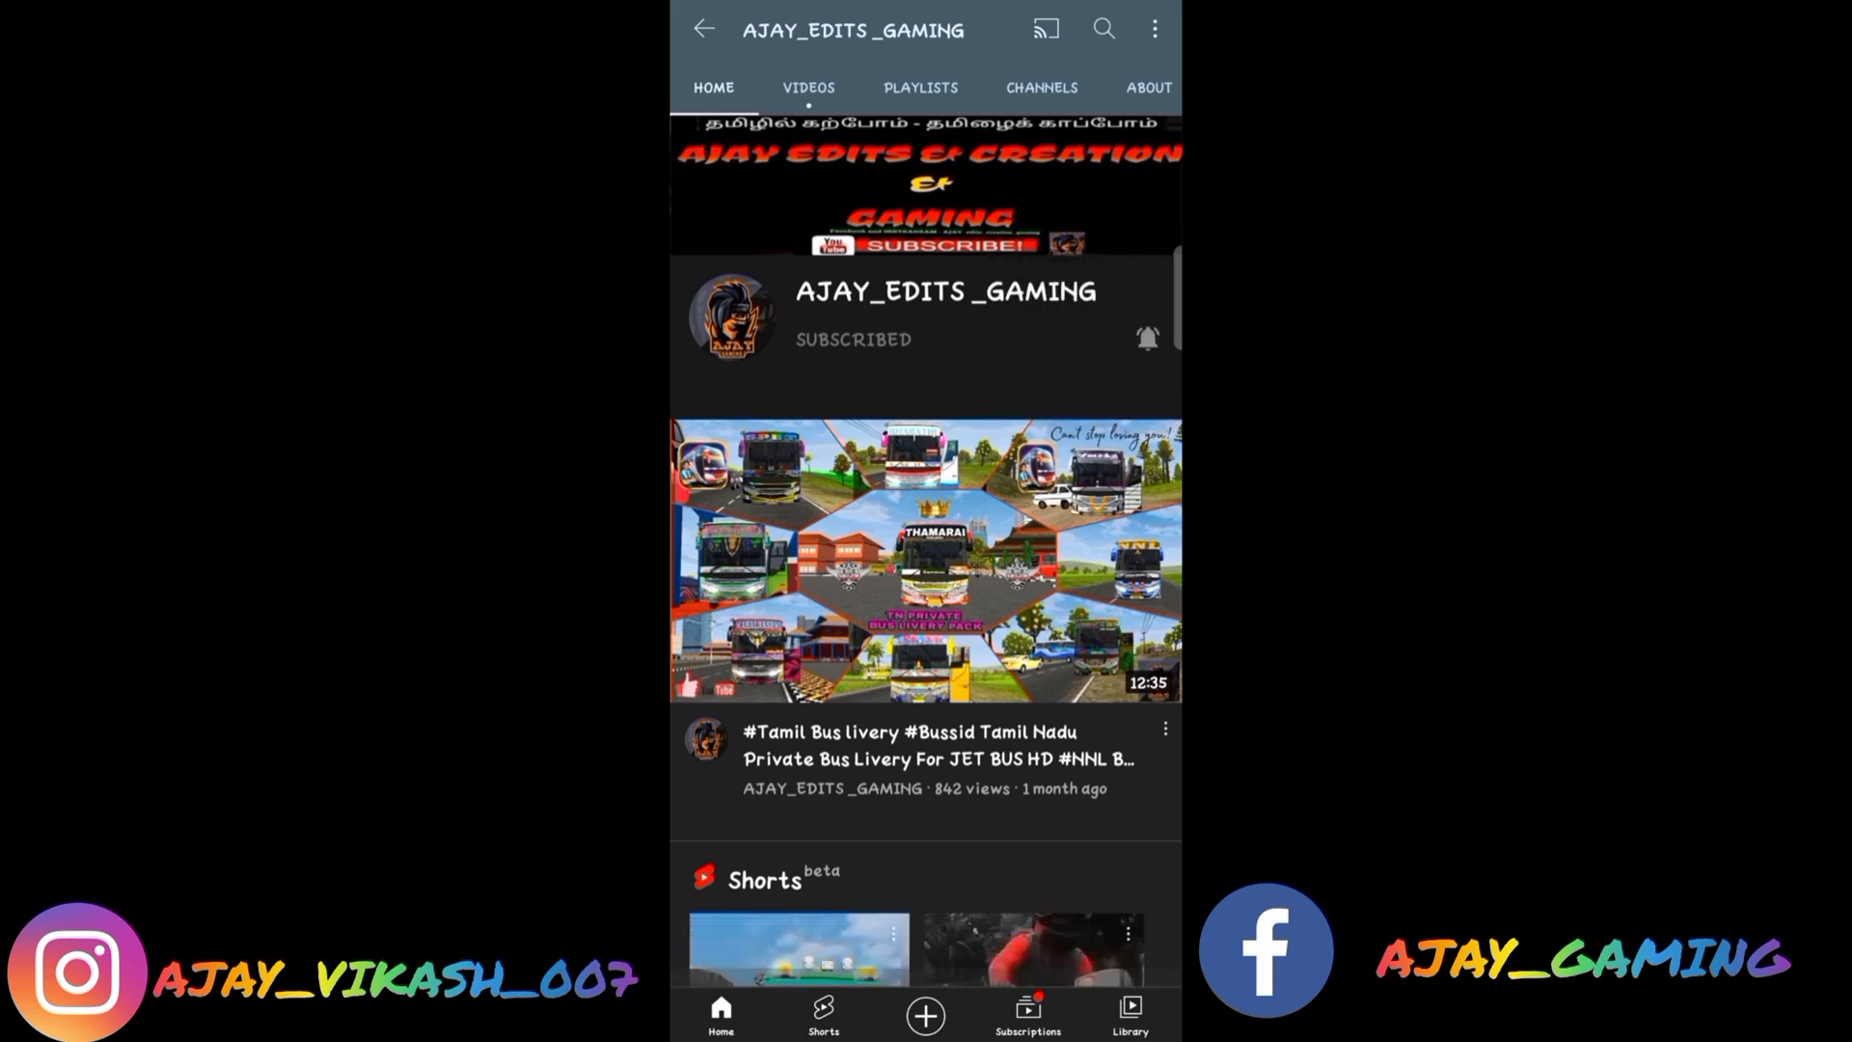
{"action": "left_click", "coordinate": [792, 87]}
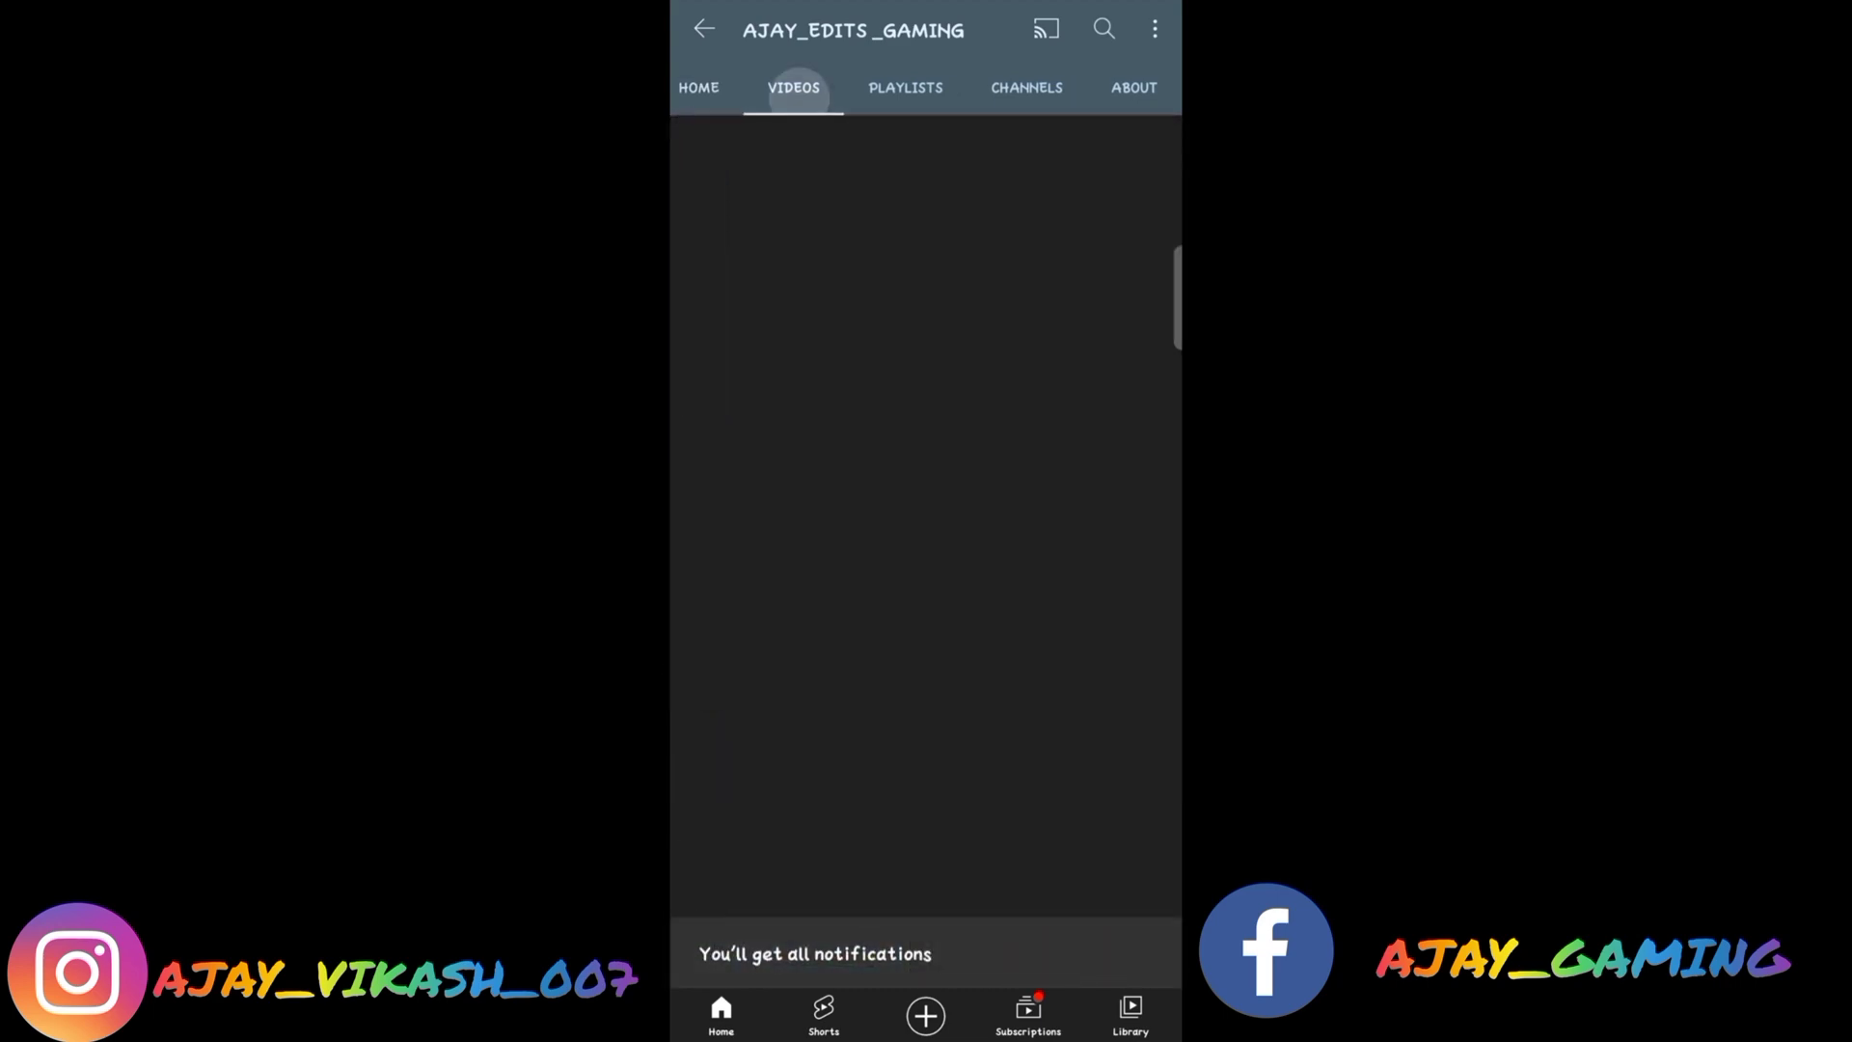
{"action": "scroll", "scroll_direction": "down", "scroll_amount": 3}
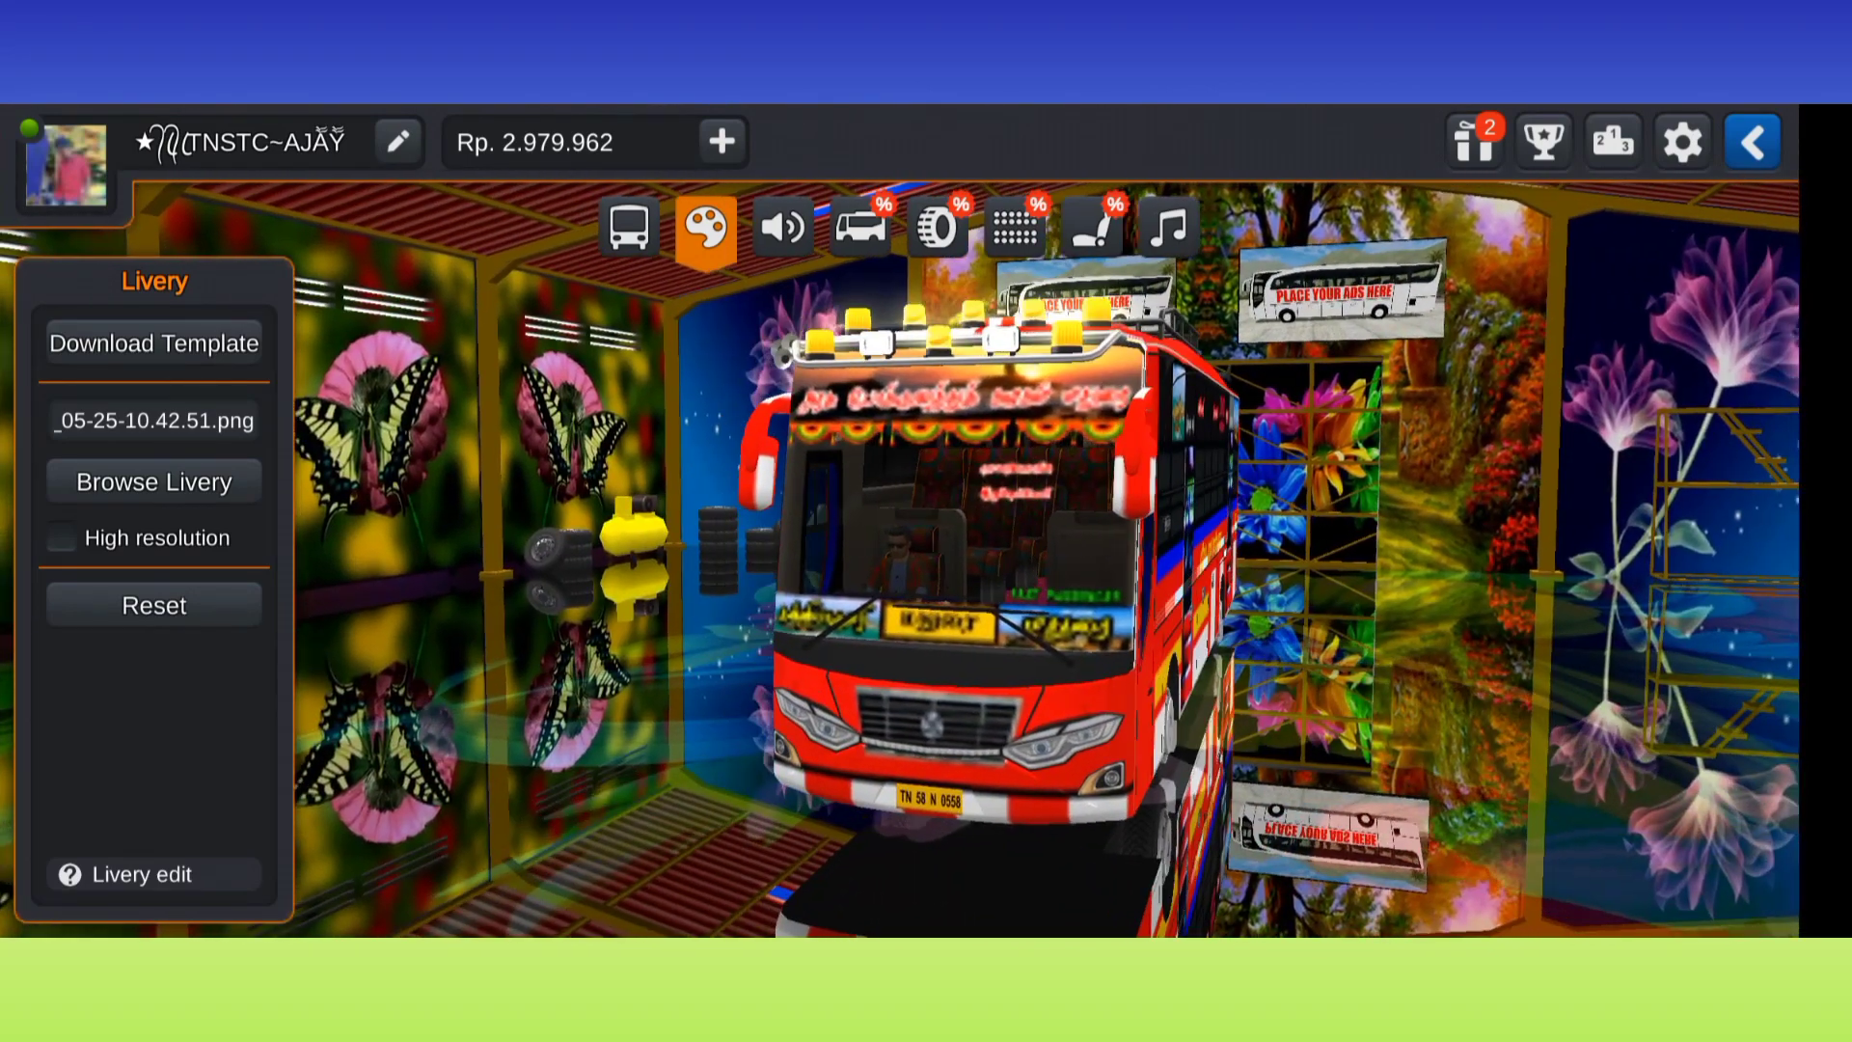
- Tick High resolution in the Livery panel, then leave the game to Recents
{"action": "left_click", "coordinate": [60, 539]}
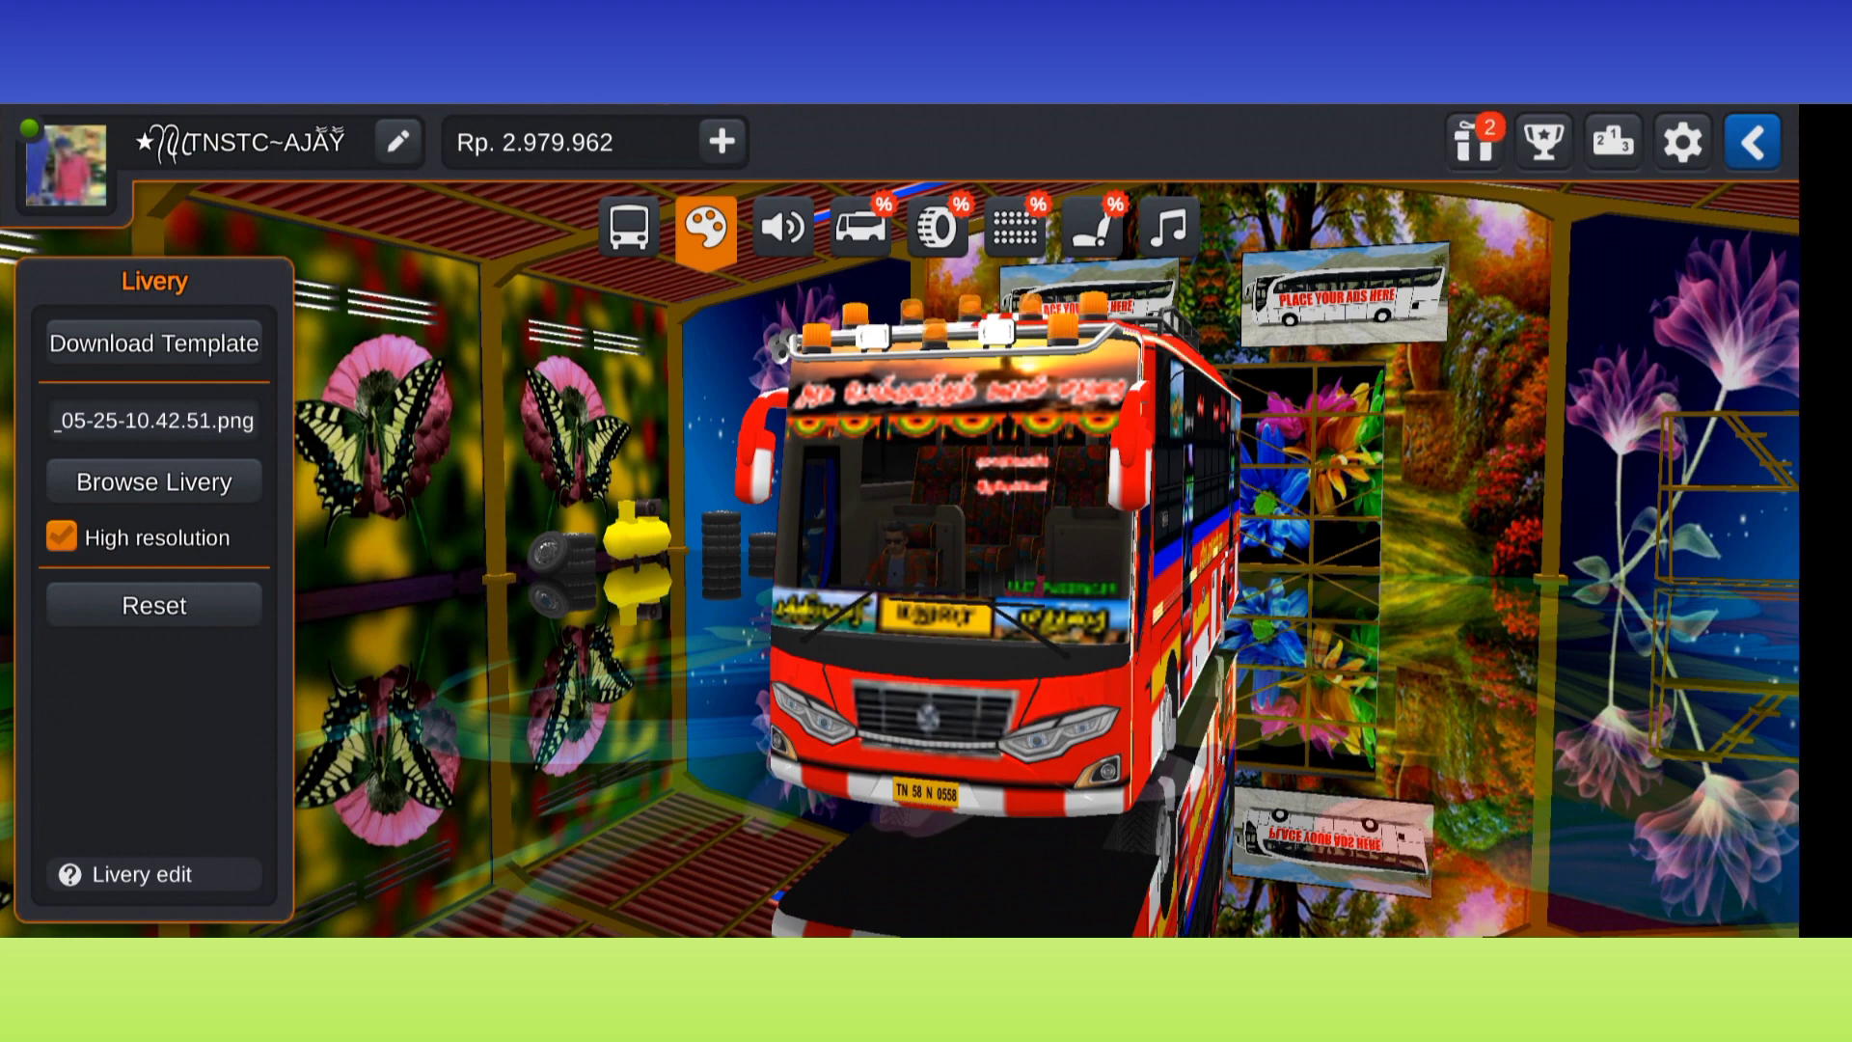
{"action": "left_click", "coordinate": [58, 538]}
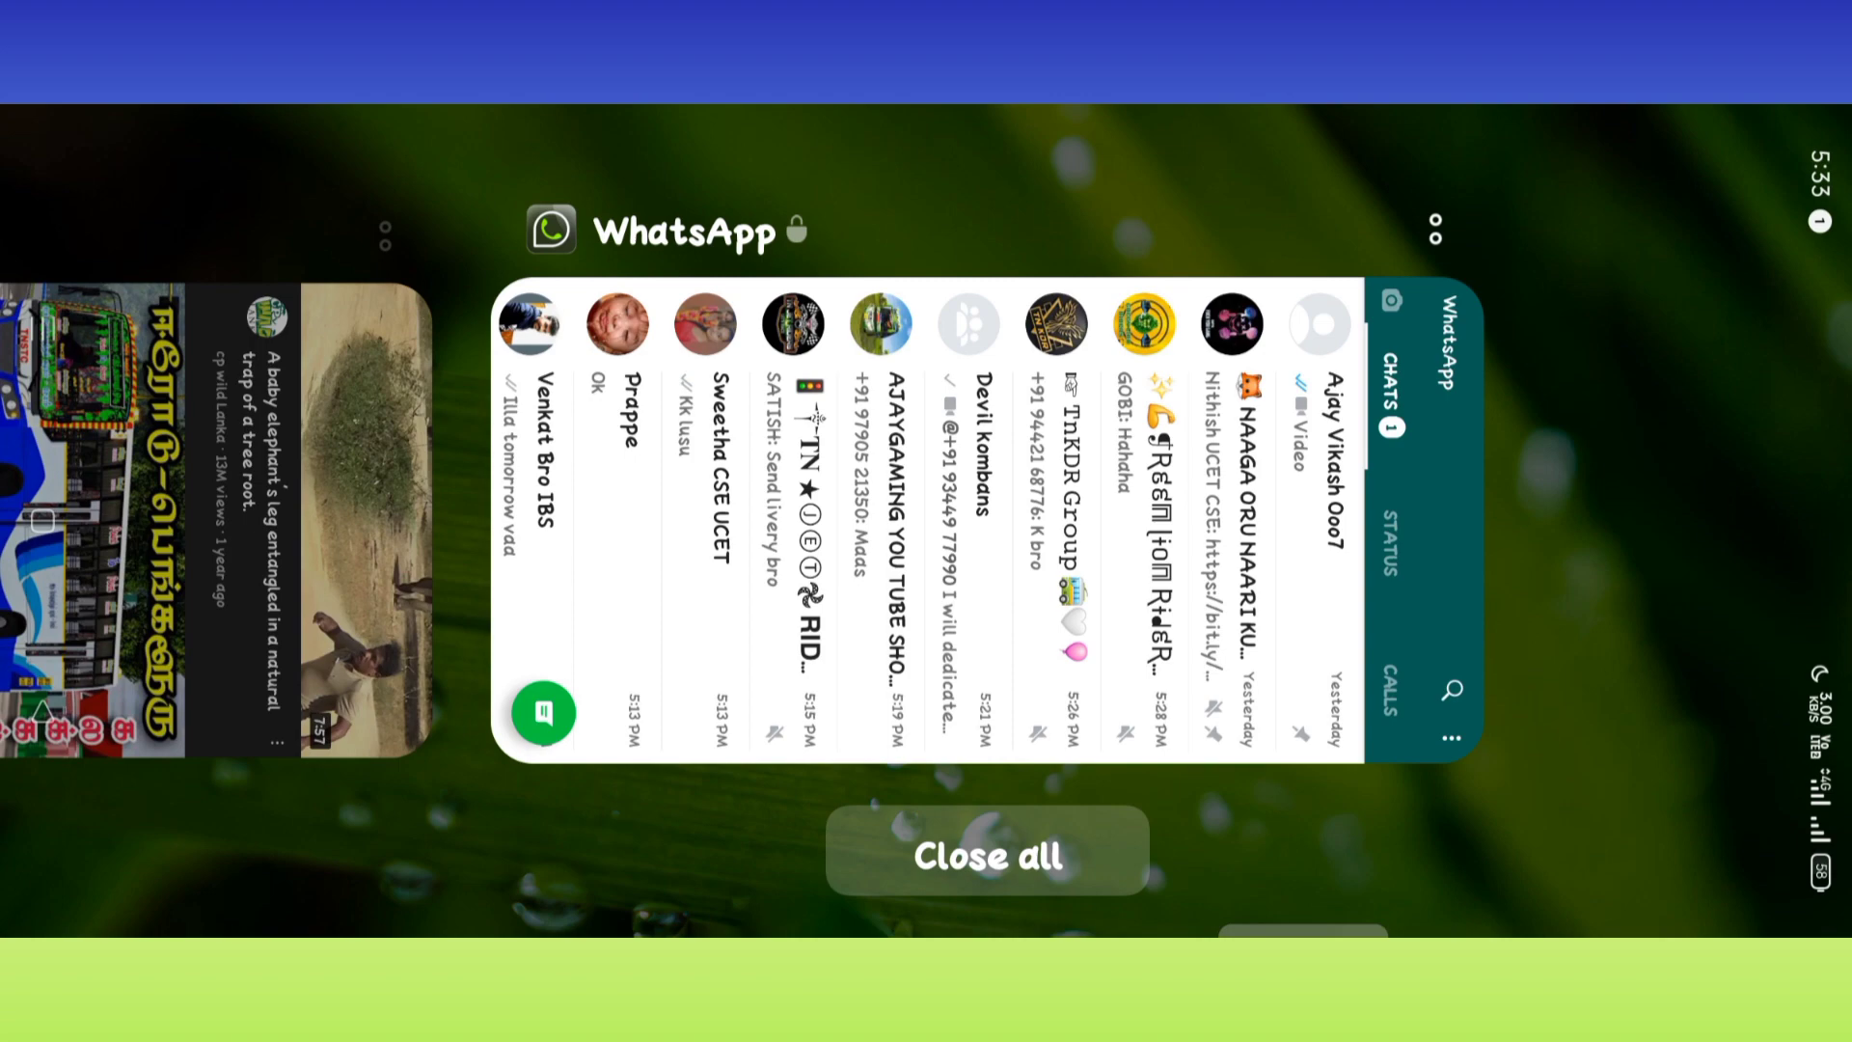
- Close all running apps (freeing 472 MB) and relaunch Bus Simulator Indonesia
{"action": "left_click", "coordinate": [985, 853]}
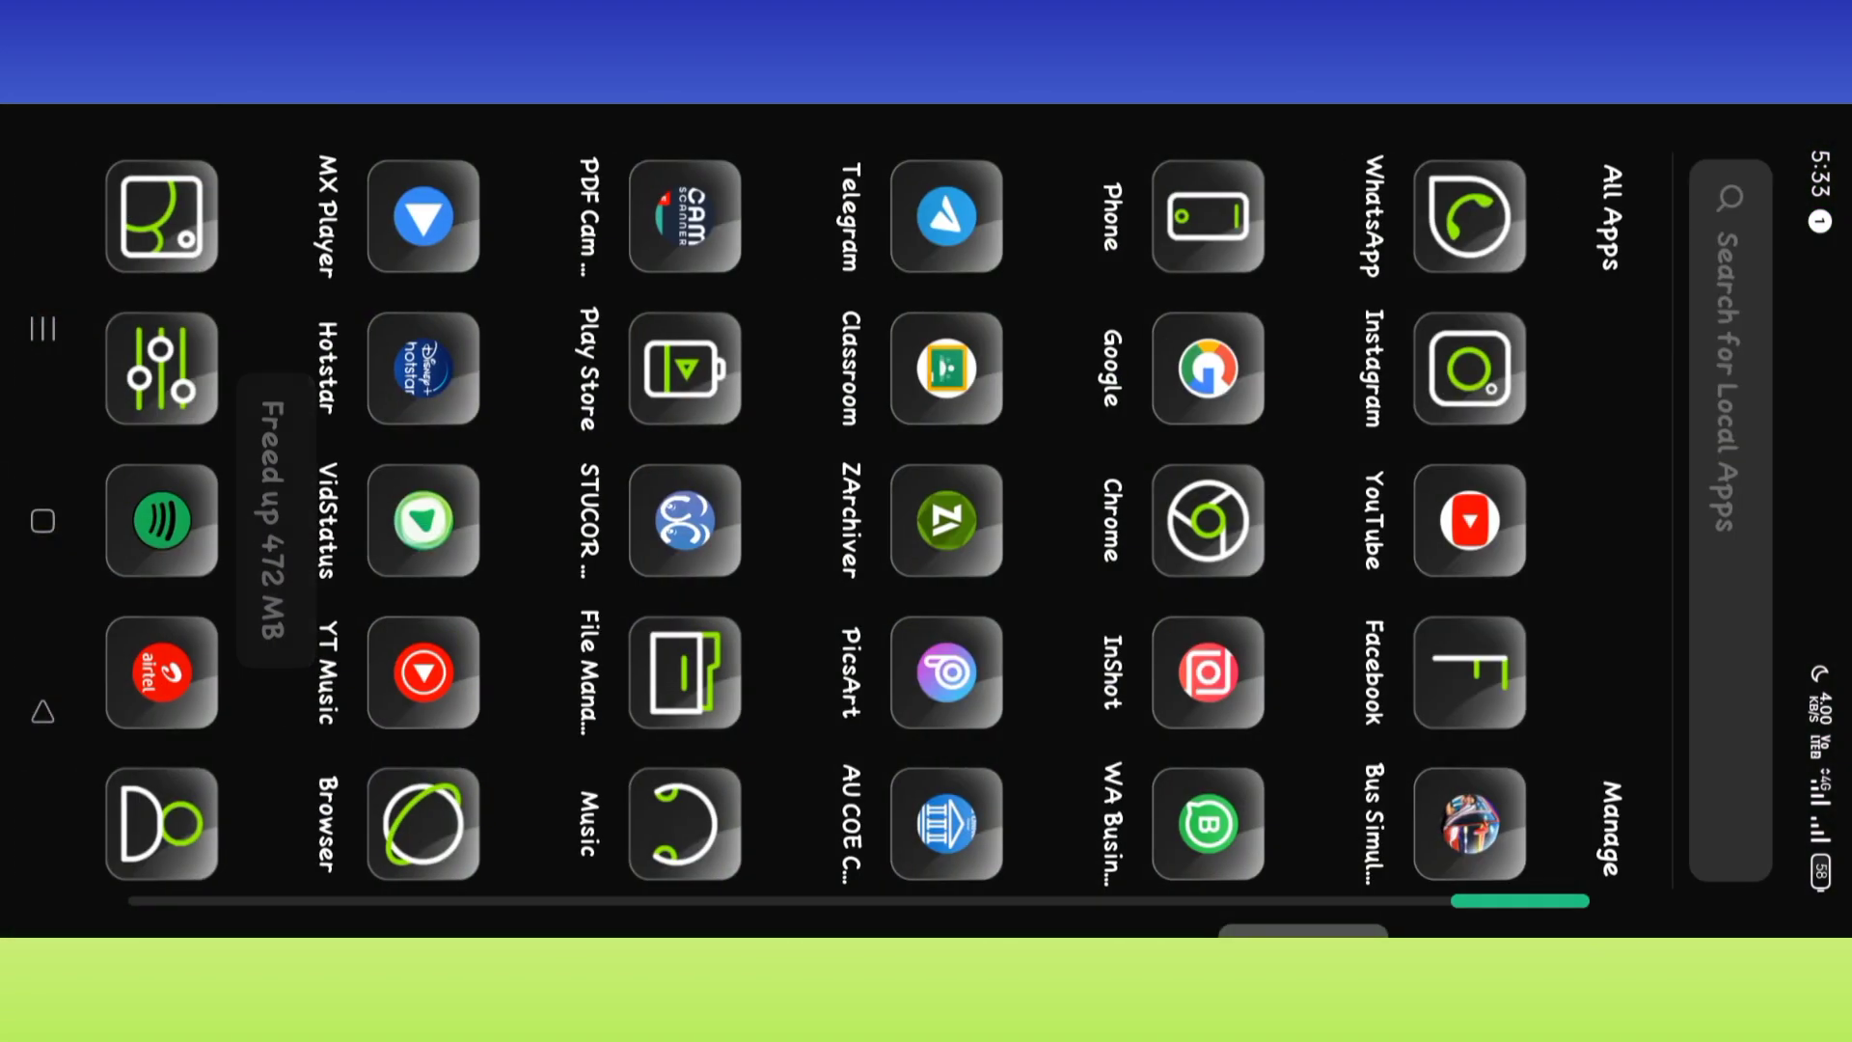
{"action": "left_click", "coordinate": [1468, 824]}
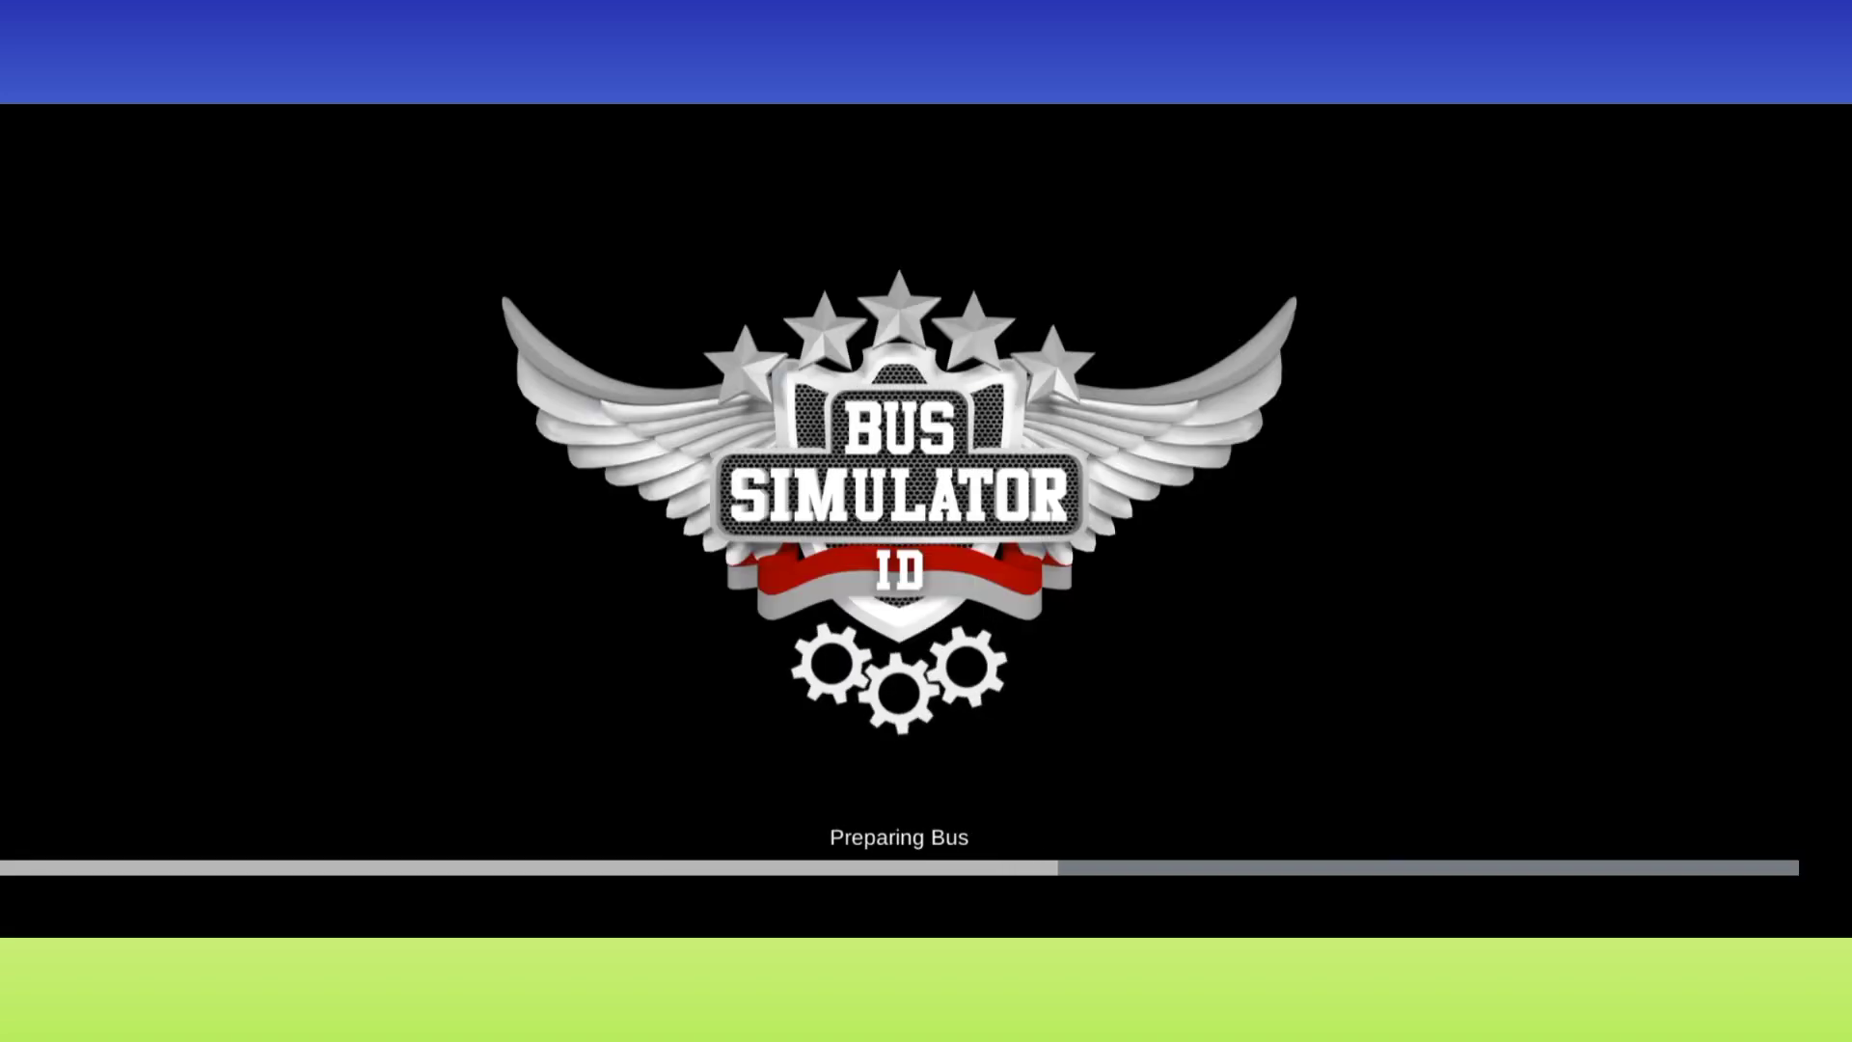